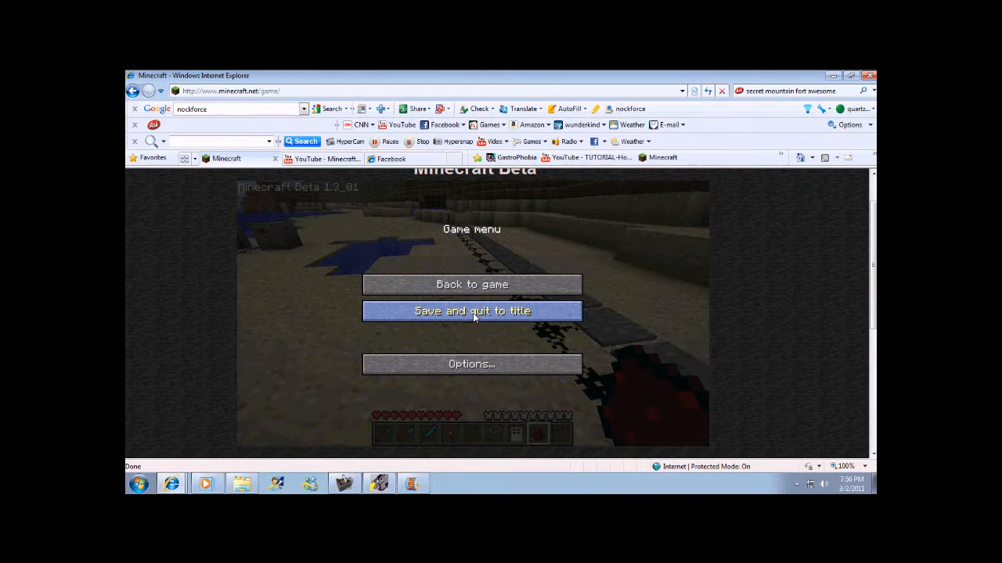
mouse_move(465, 286)
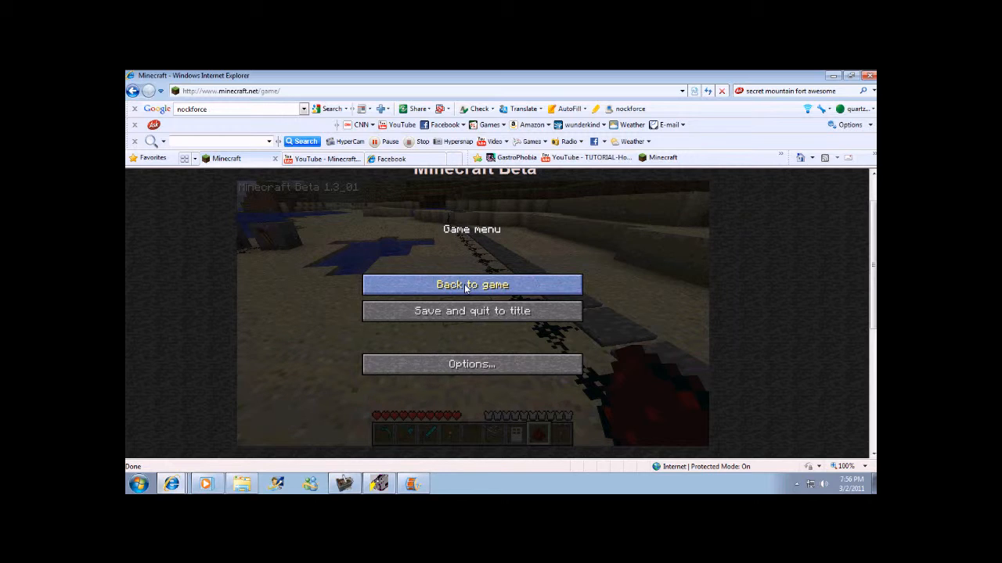
Close the pause menu with Back to game, returning to the sand area beside the redstone trail.
click(471, 284)
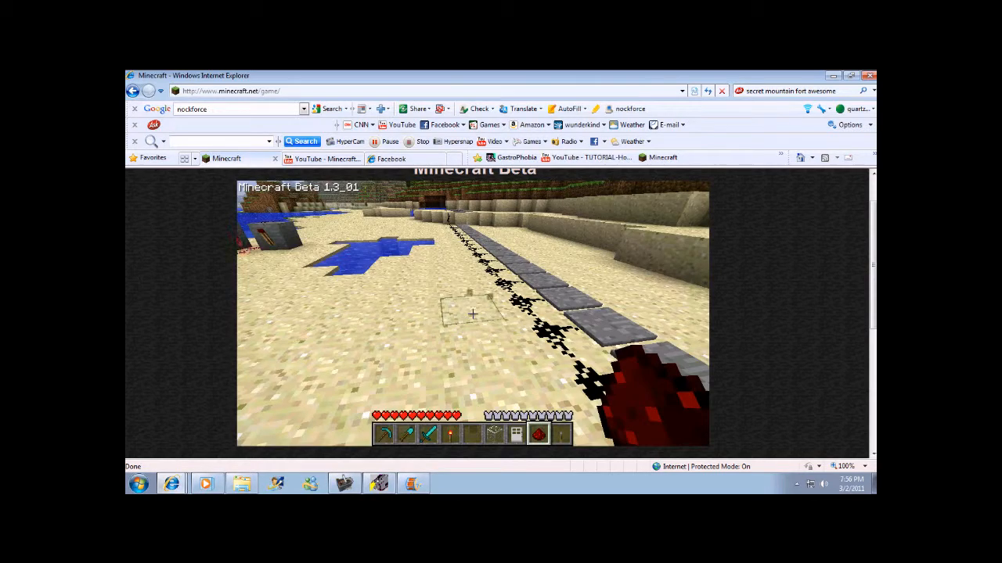